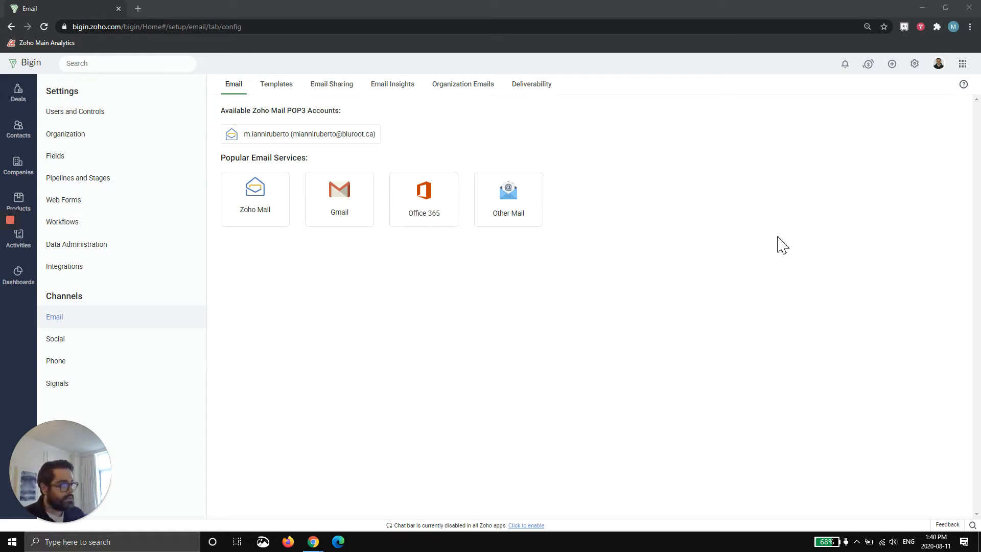
mouse_move(872, 315)
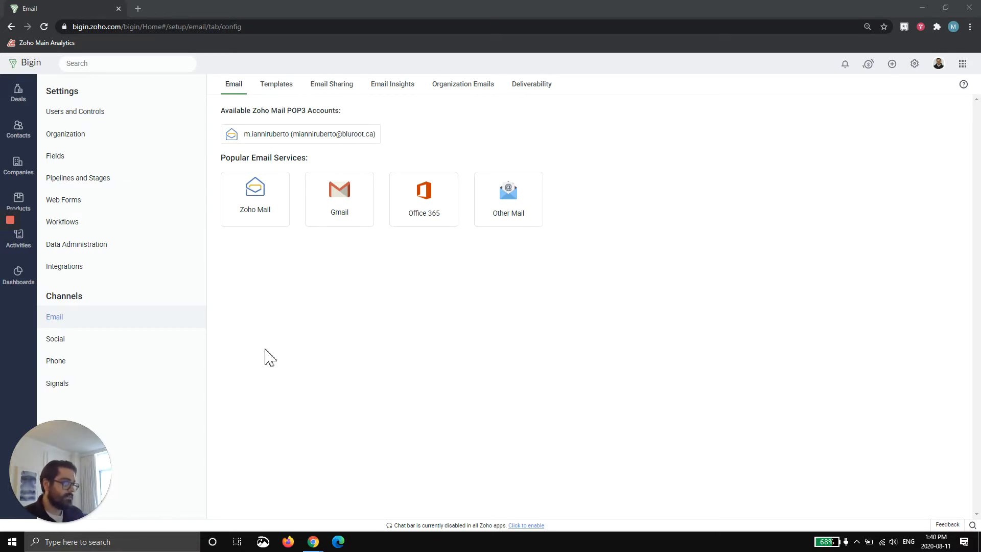
Step: Navigate through Users and Controls back to Channels > Email and show the saved templates list
click(75, 112)
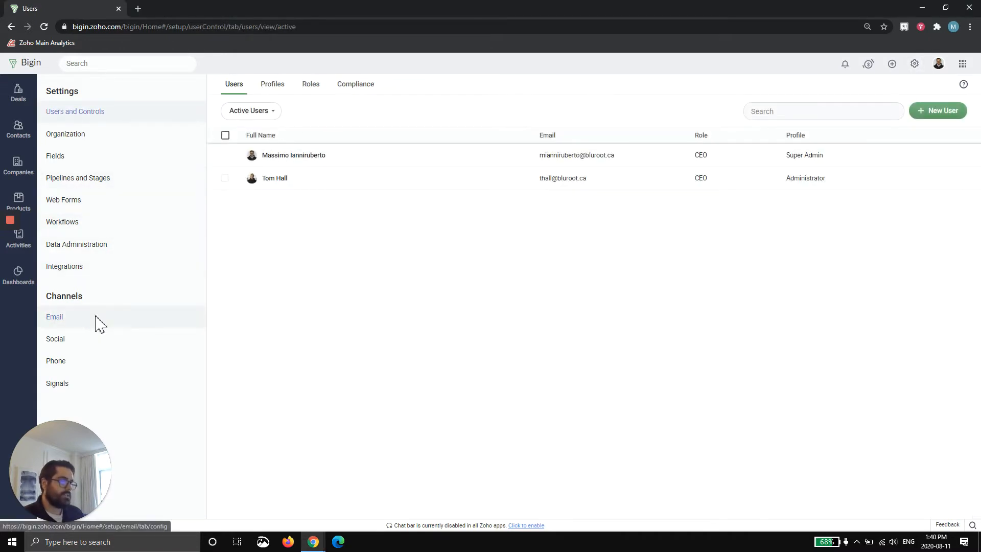
click(55, 317)
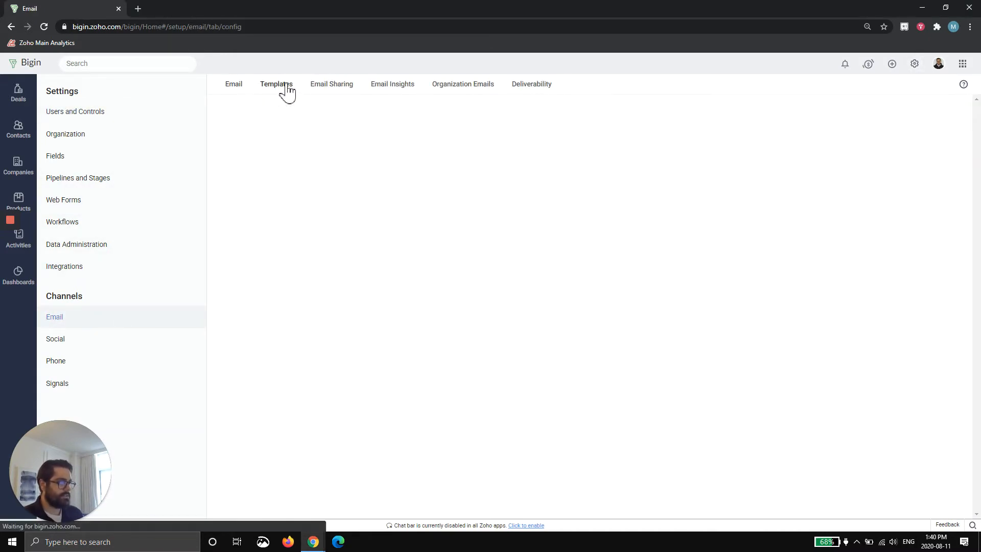
click(276, 84)
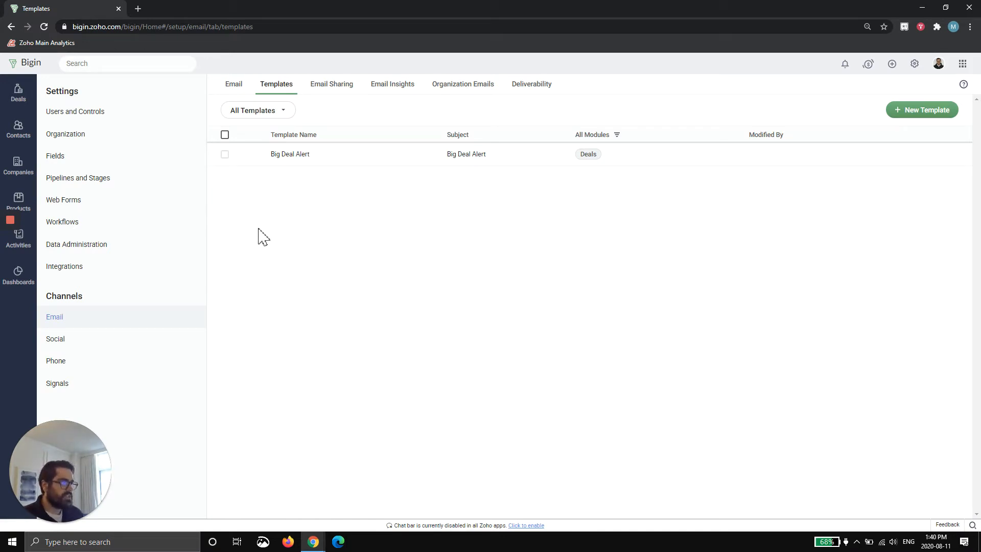
mouse_move(319, 155)
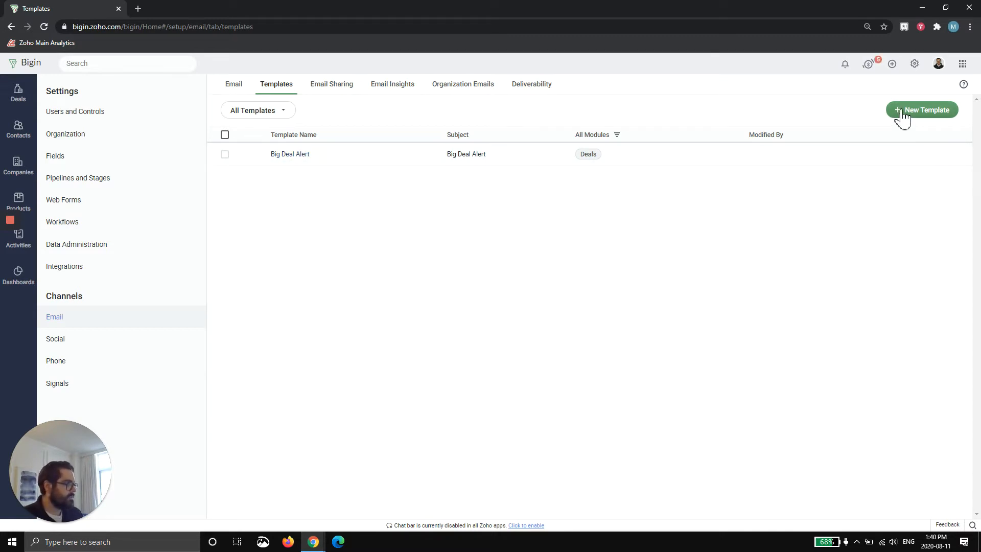
Step: Create a new email template for the Deals module and proceed to its editor
click(922, 110)
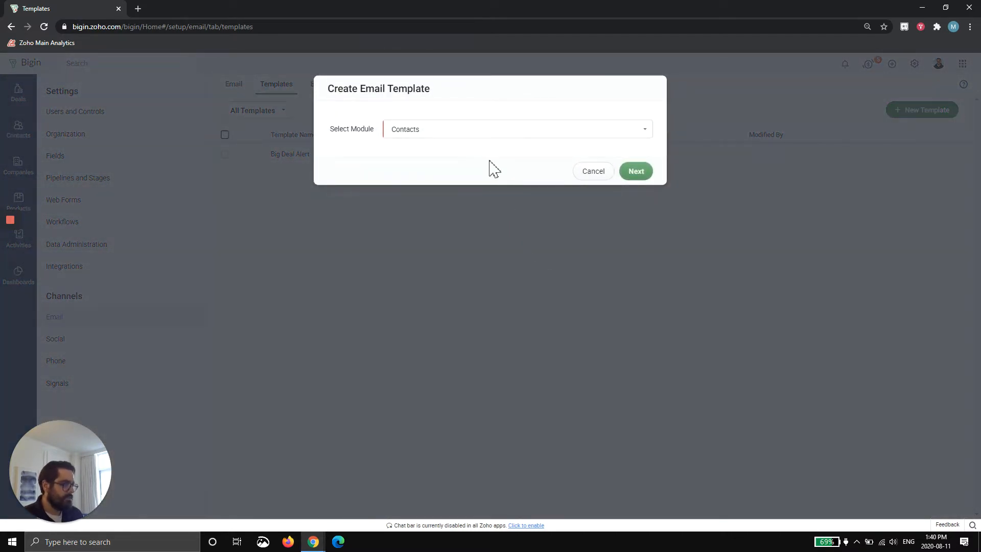
click(517, 128)
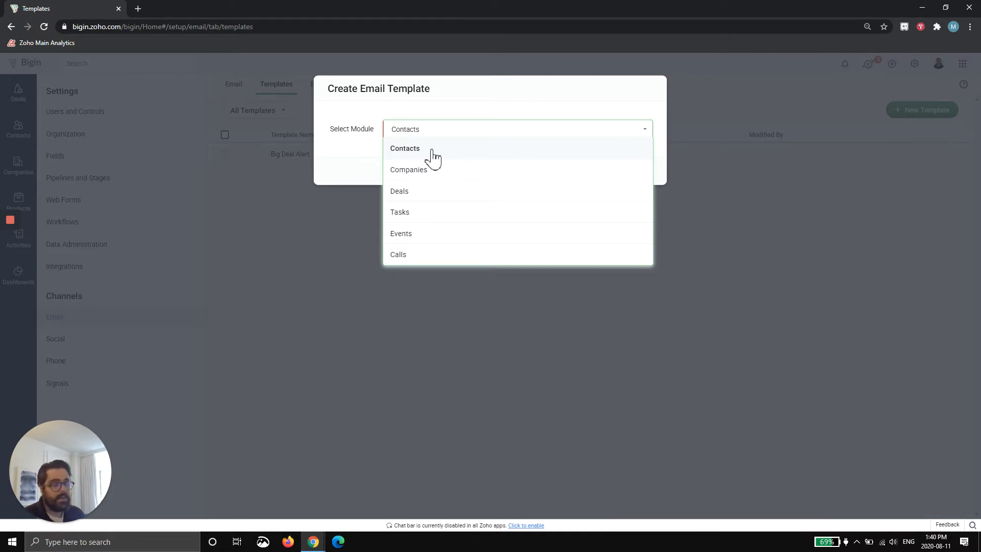
mouse_move(423, 196)
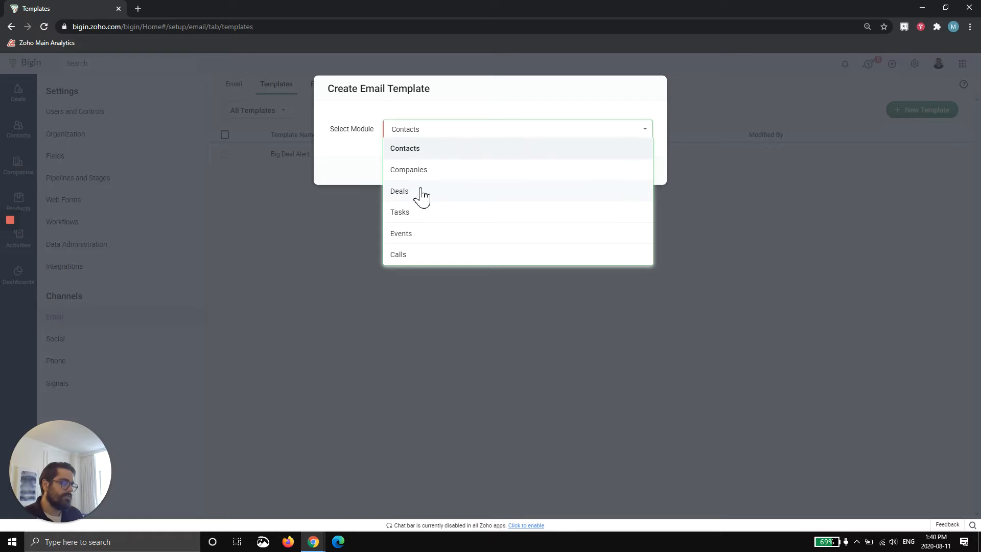
click(400, 192)
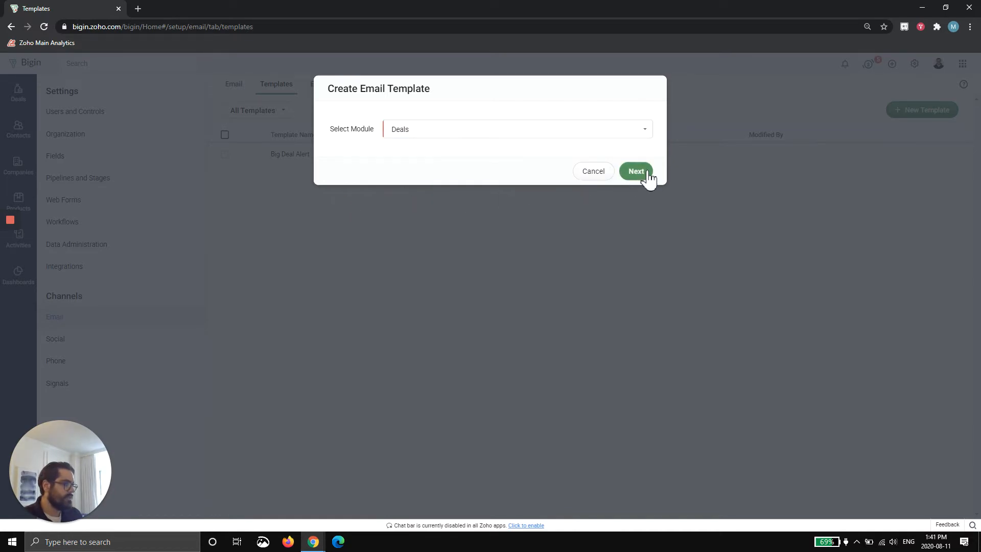
click(636, 171)
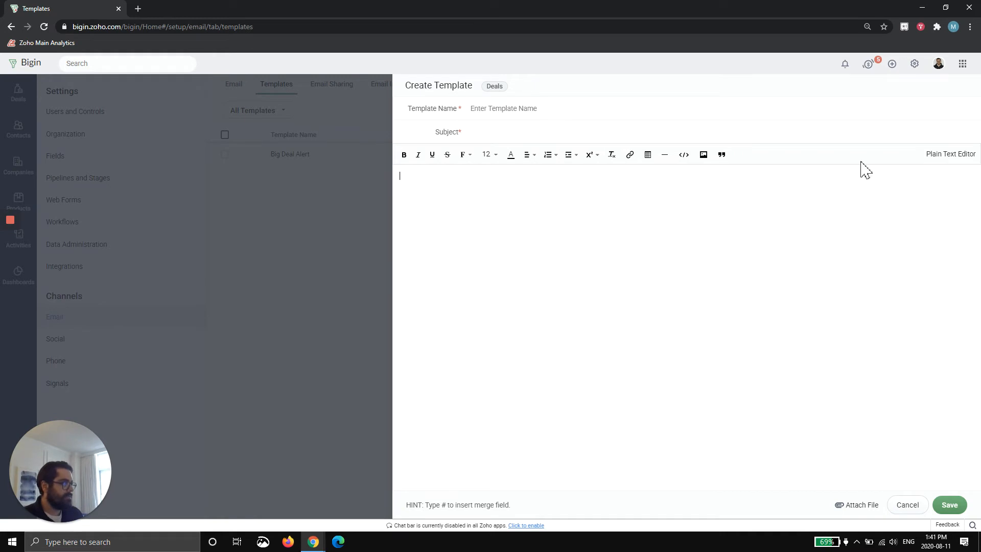
mouse_move(611, 298)
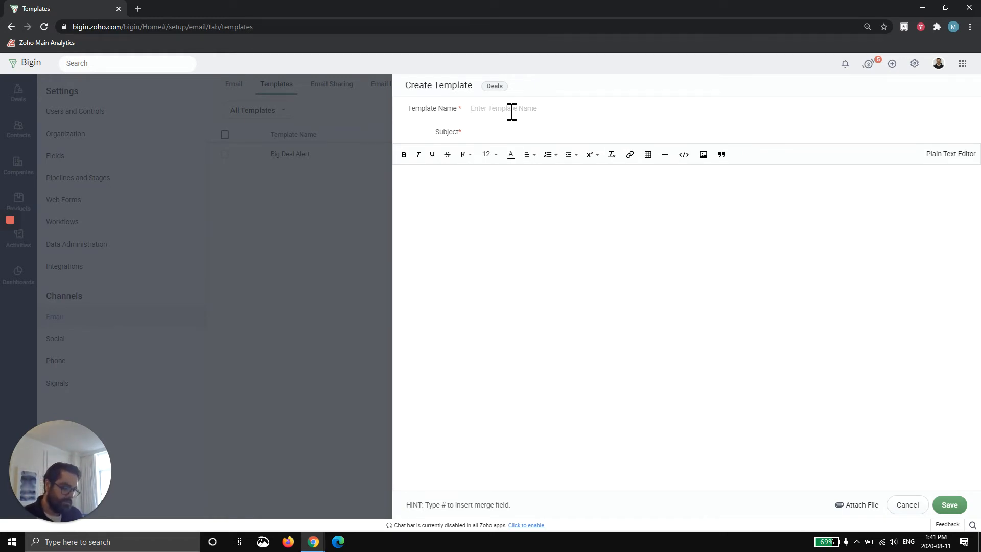
Step: Enter template name 'Automated Deal Notification' and subject 'New Deal Won'
text(Automated Deal Notification)
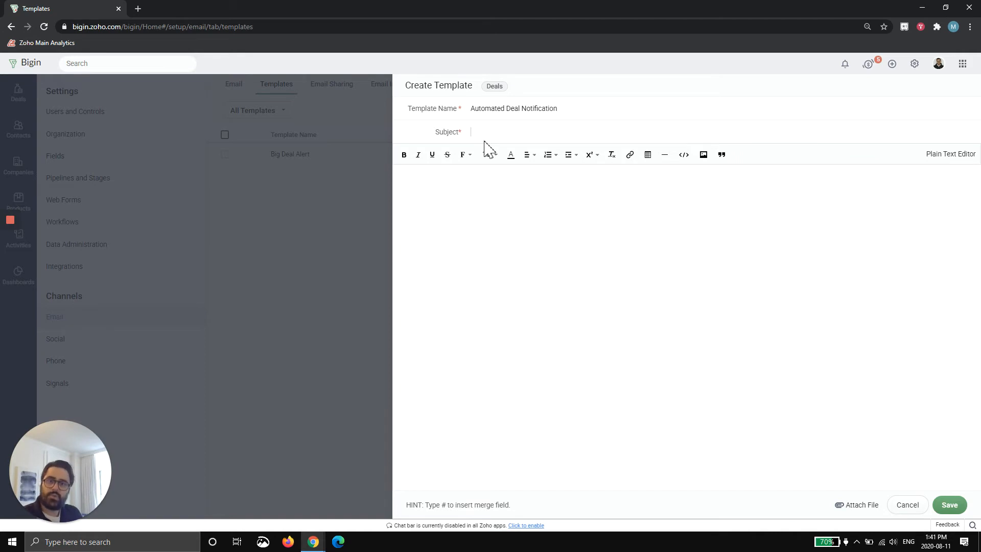
text(New Deal Won)
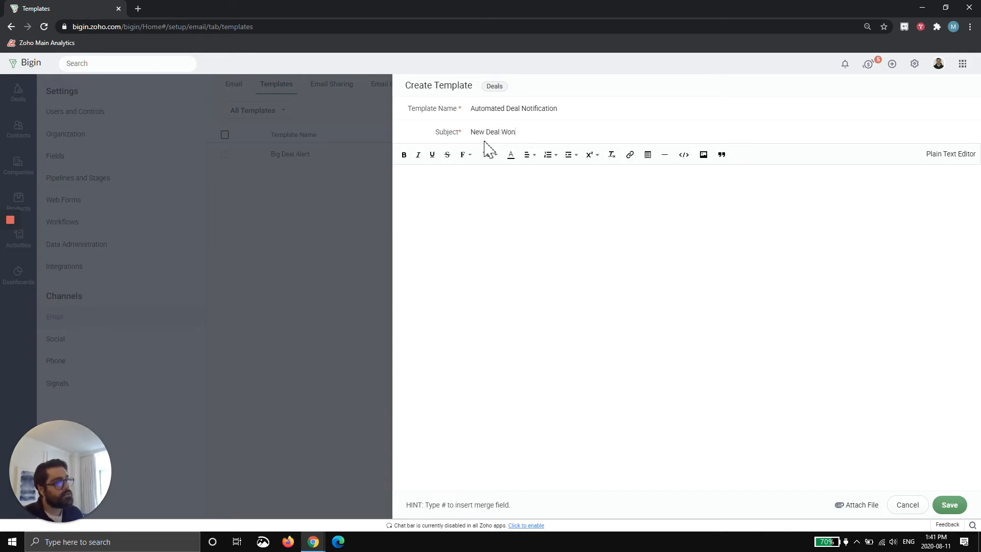
text(#)
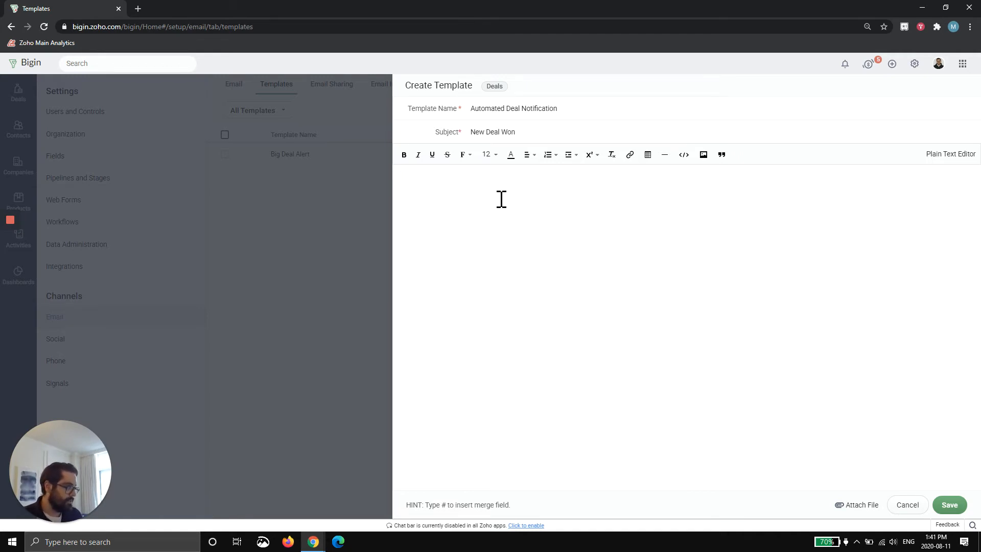
Step: Write body: 'Hi Team,', 'We have a new deal that has been won!!', 'Details below:'
text(Hi t)
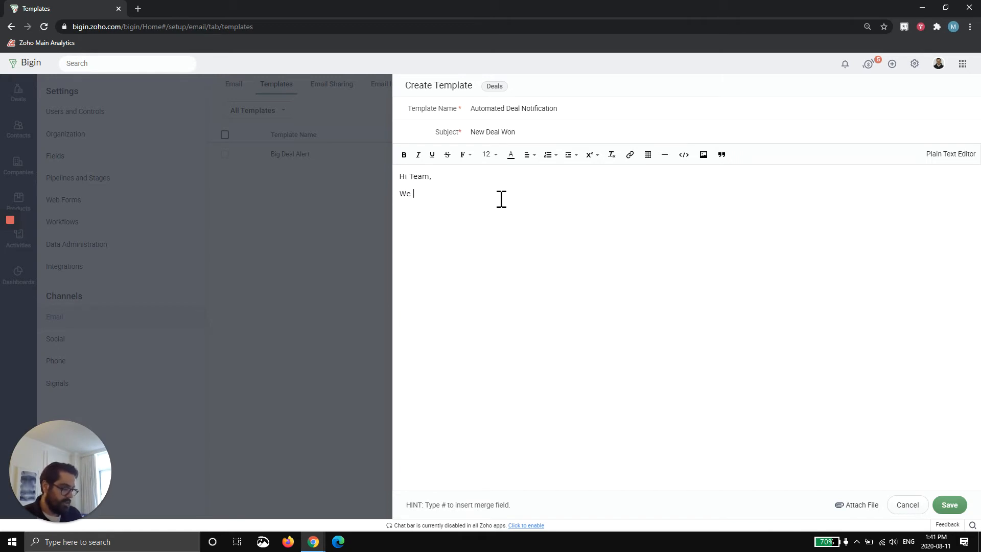
text(have a new deal)
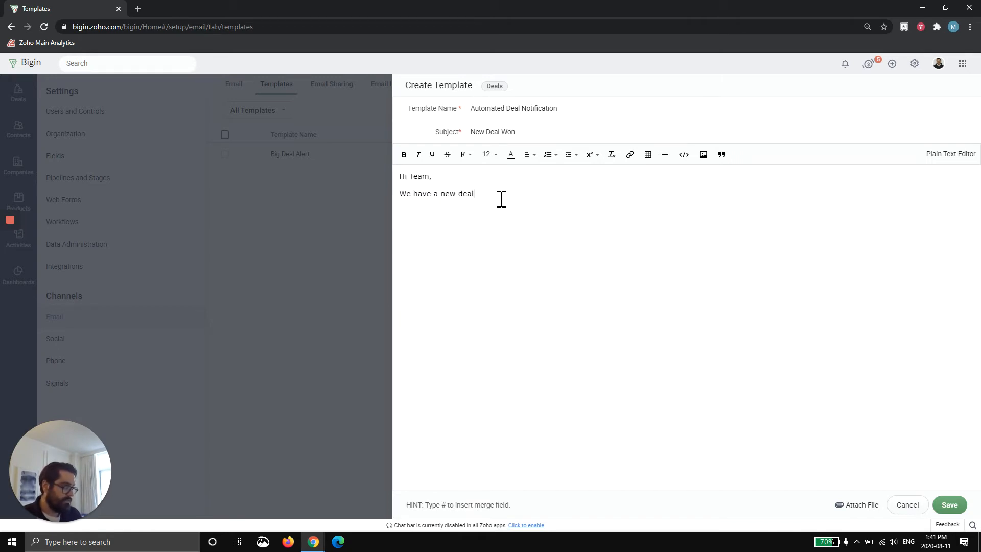
text(that has been w)
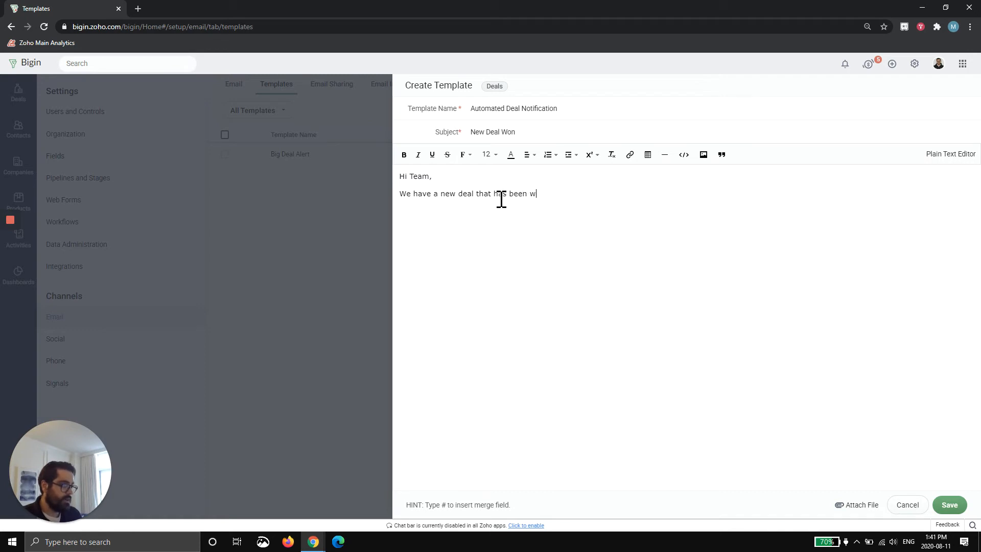
text(on!!)
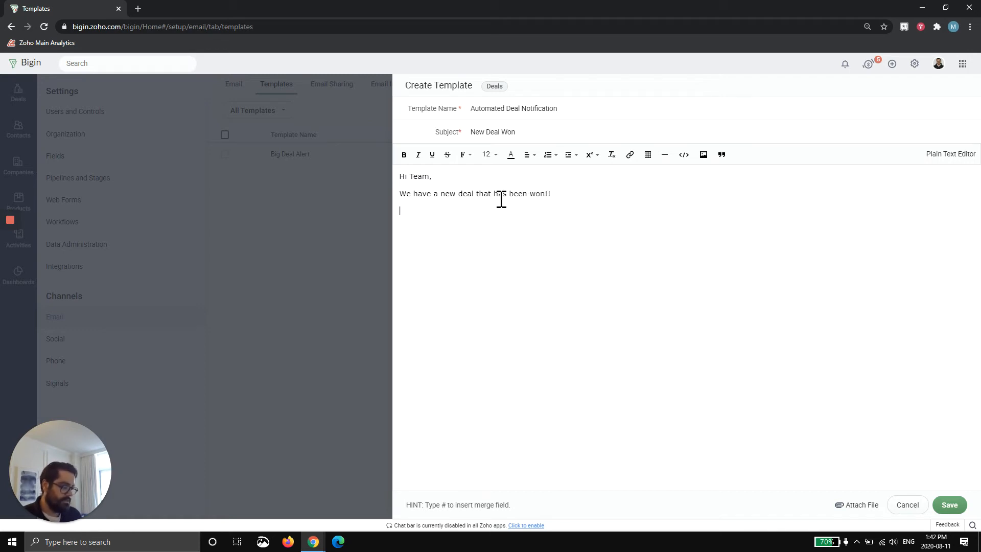
text(Details below:)
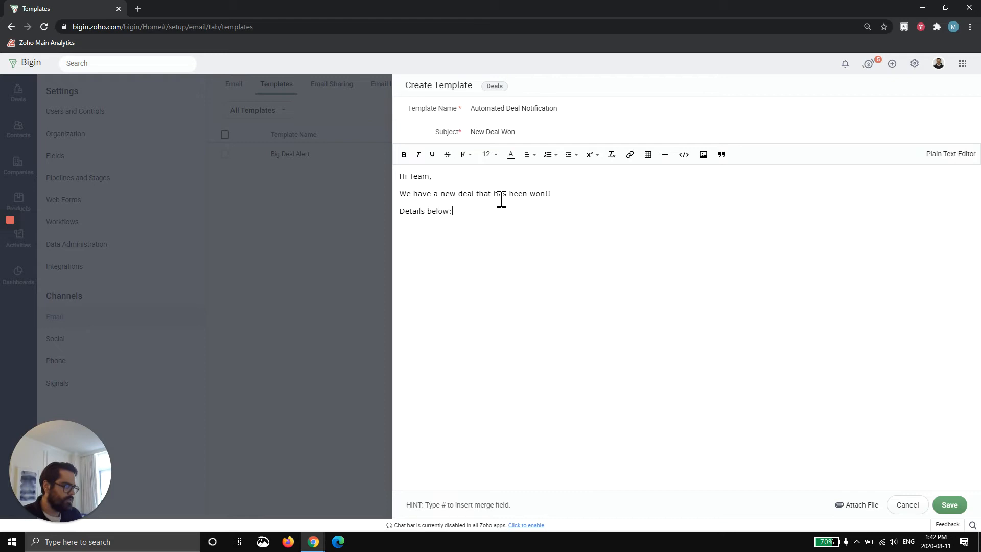
text(#)
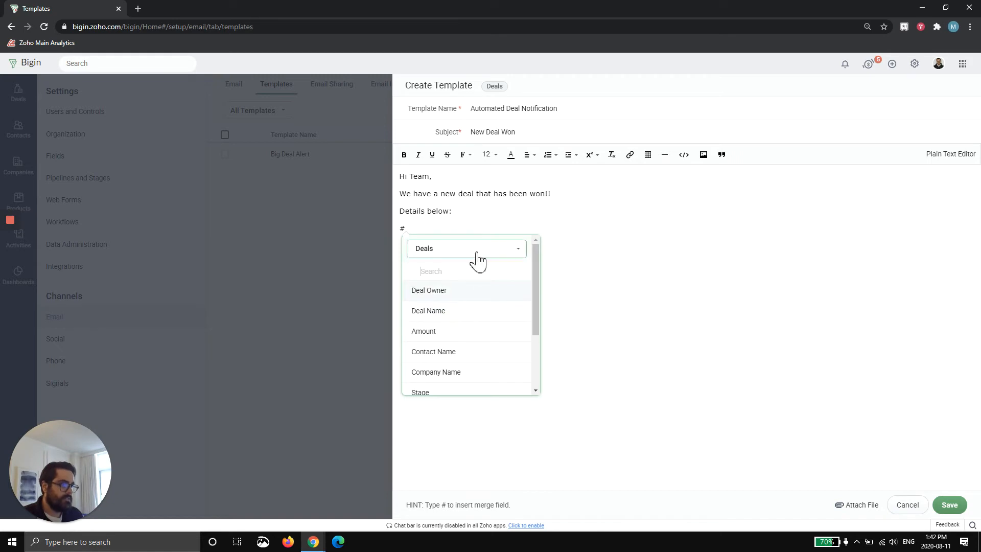
Step: Insert the Deal Name merge field and a Closing Date line with its merge field
click(466, 249)
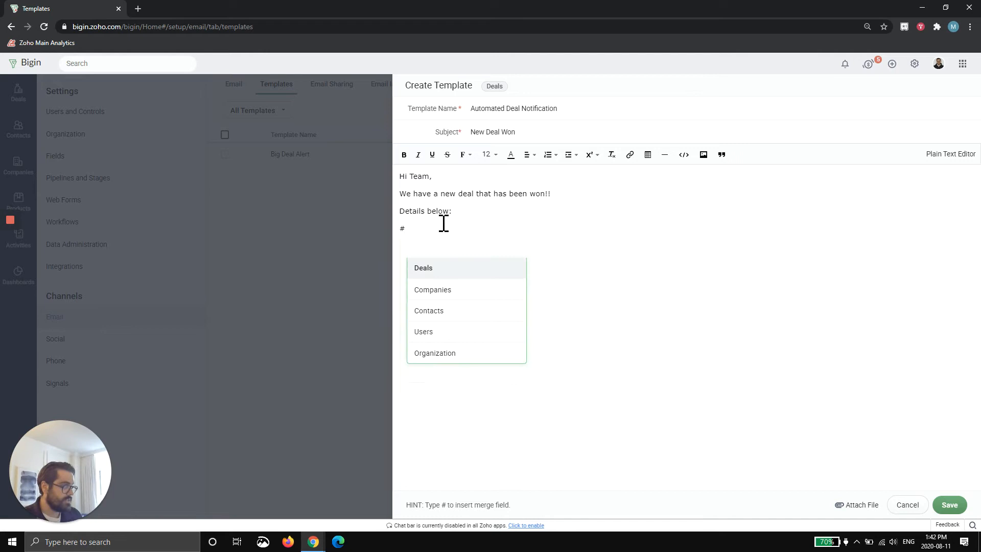
text(Deal Name:)
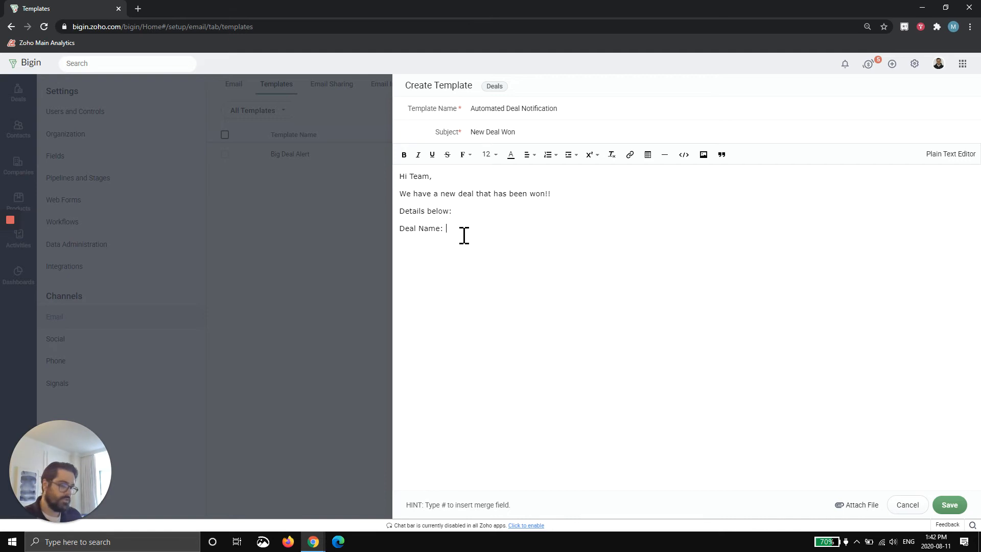
text(${Deals.Deal Name})
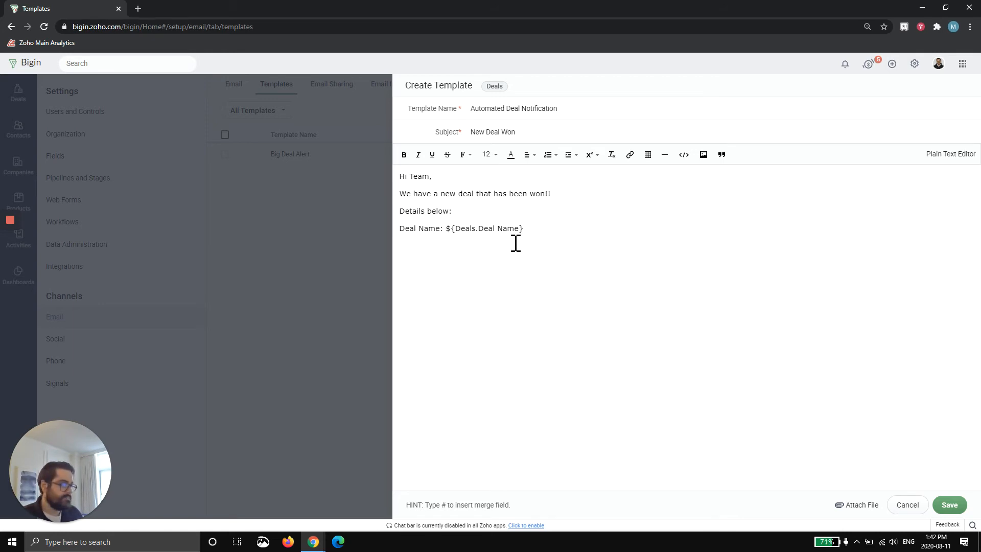
text(Closing Date: #)
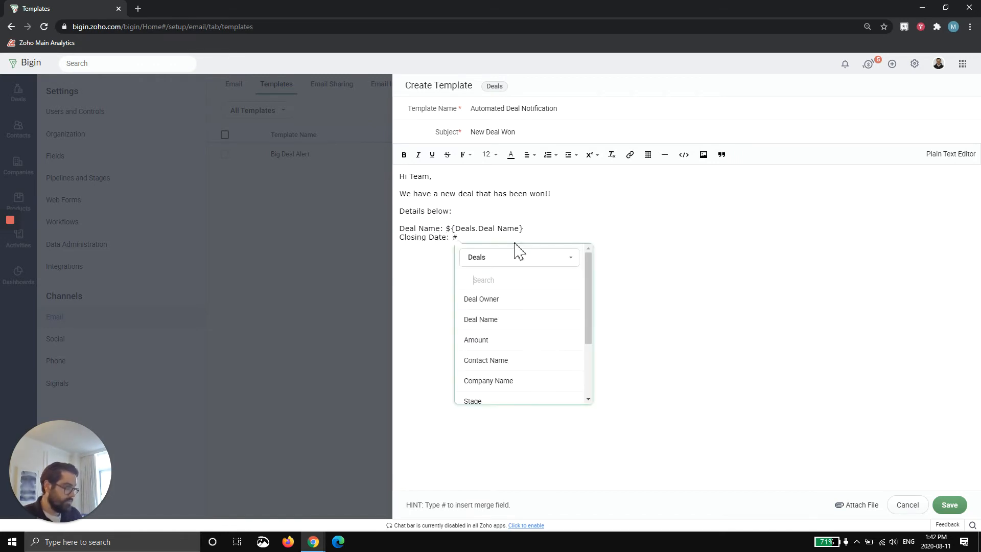
scroll(down, 3)
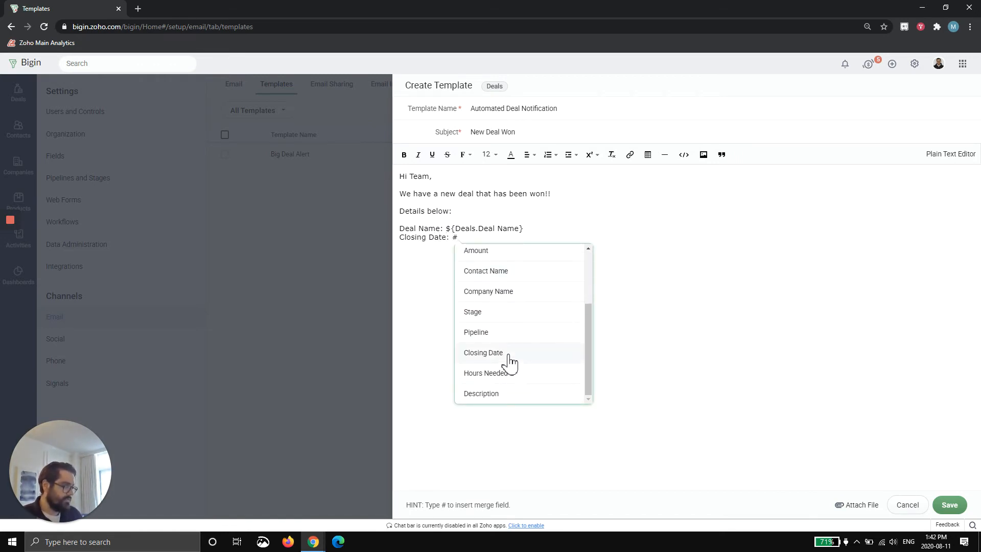
click(484, 353)
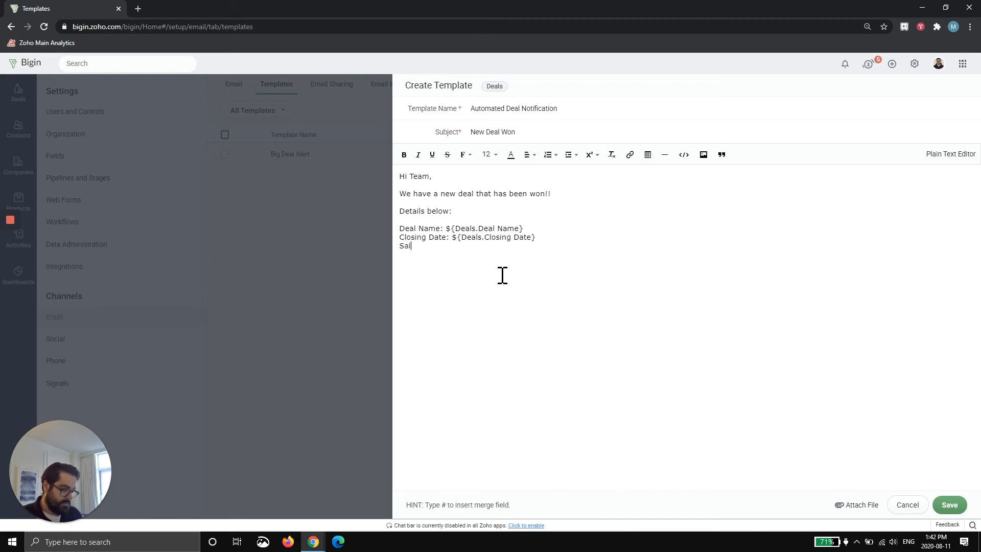
Step: Add Salesperson (Deal Owner) and Account (Company Name) merge-field lines
text(esperson:)
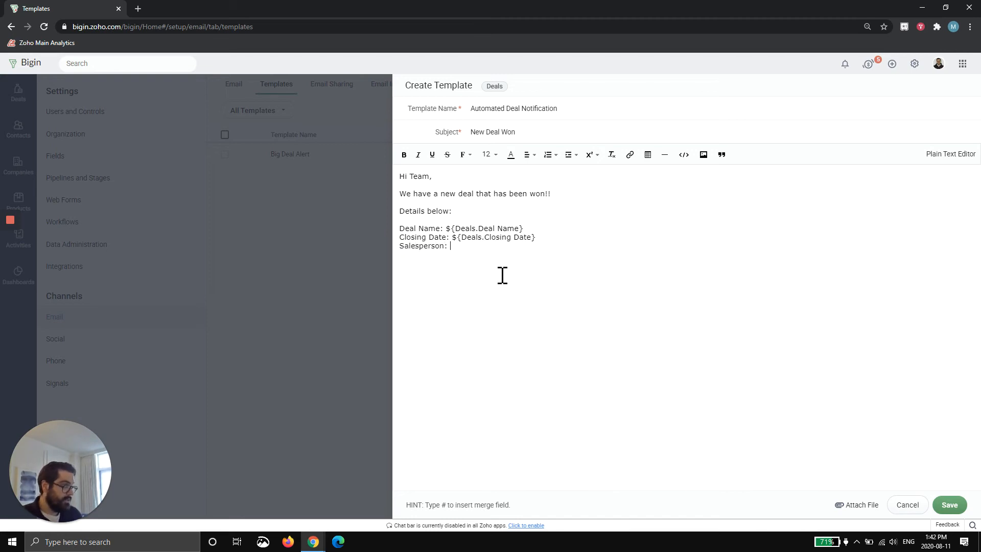
text(#)
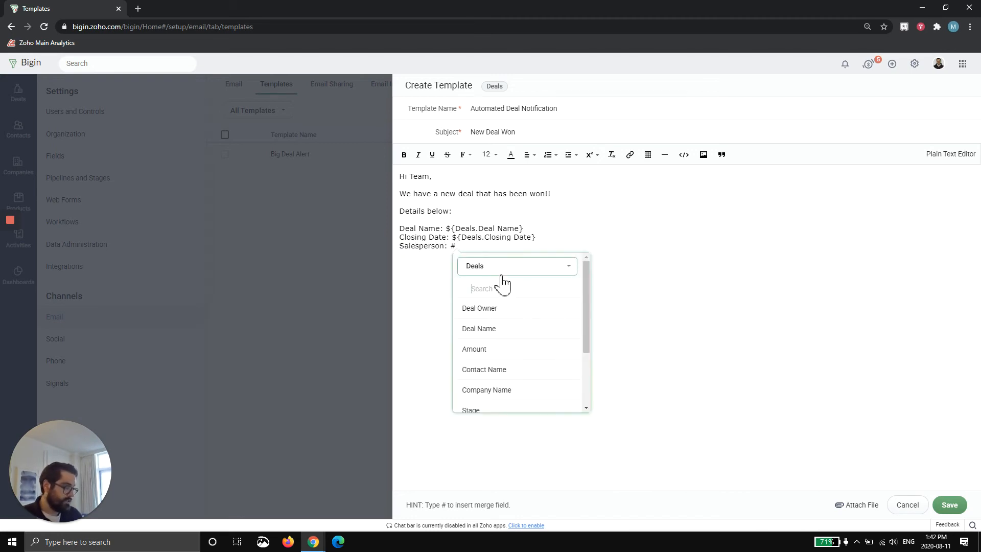
click(480, 307)
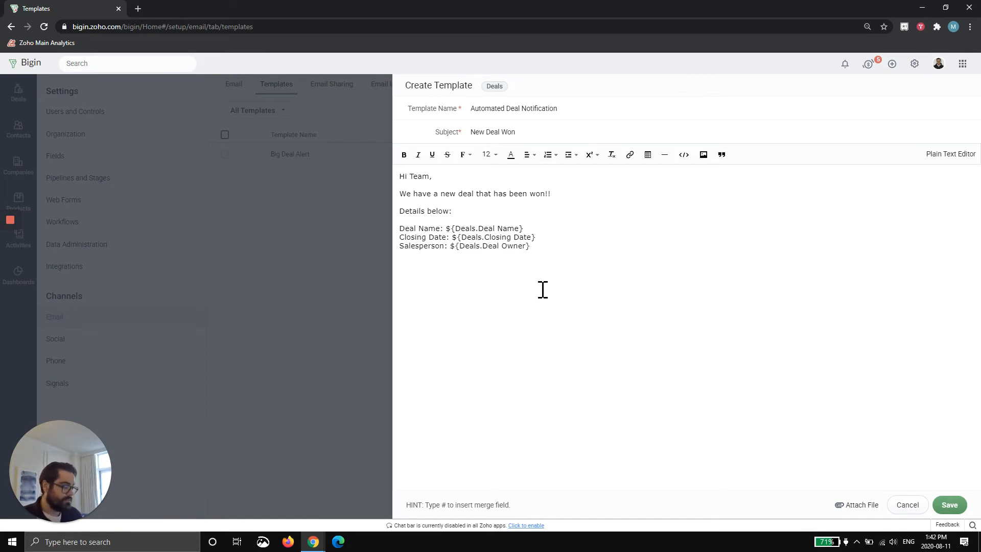
text(Account Name: #)
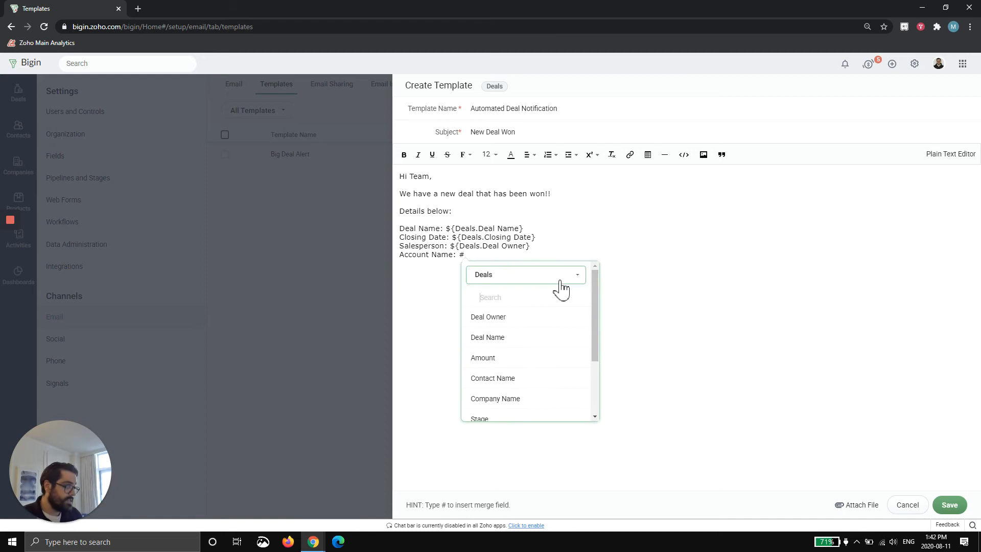
click(495, 399)
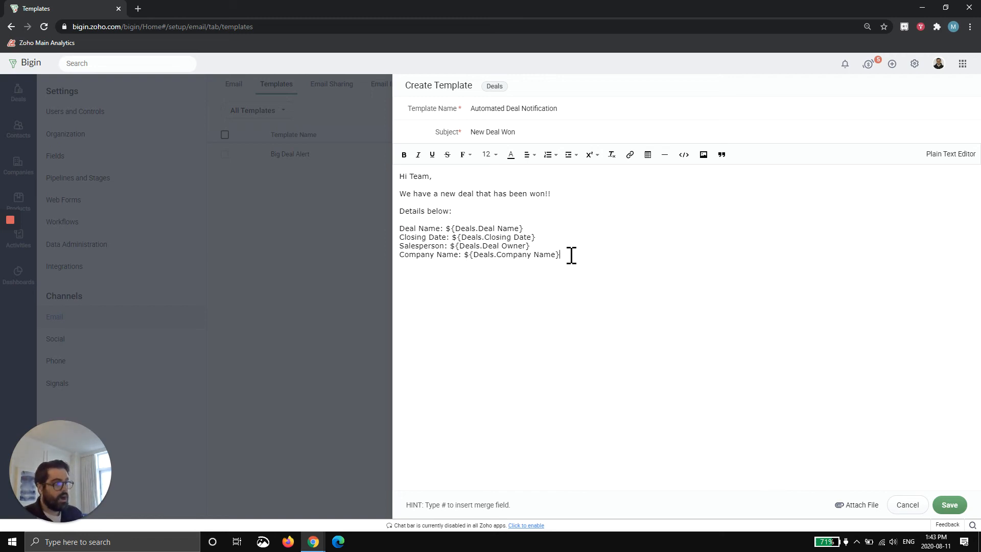
key(enter)
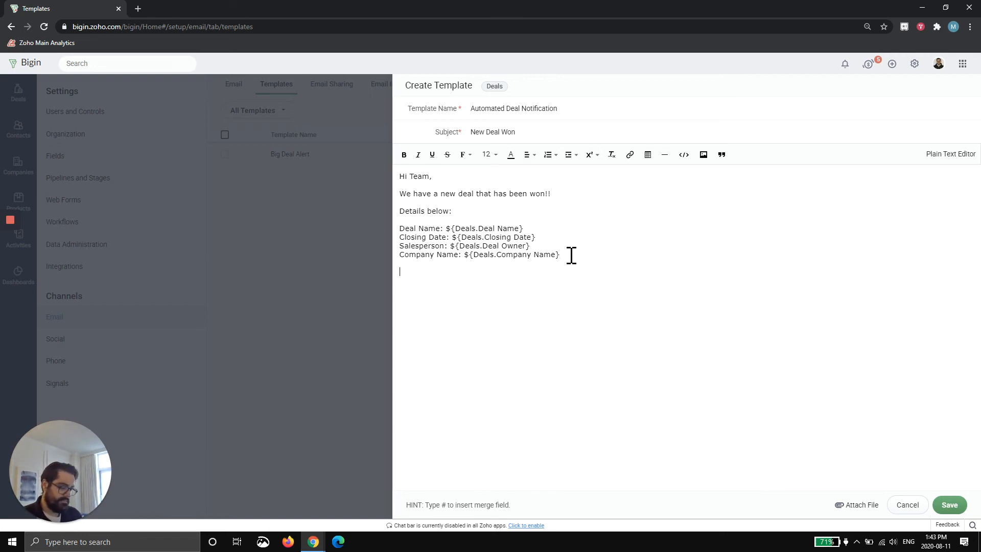
Step: Sign off the body with 'Thanks!' and save the template to reach the folder choice
text(Thanks!)
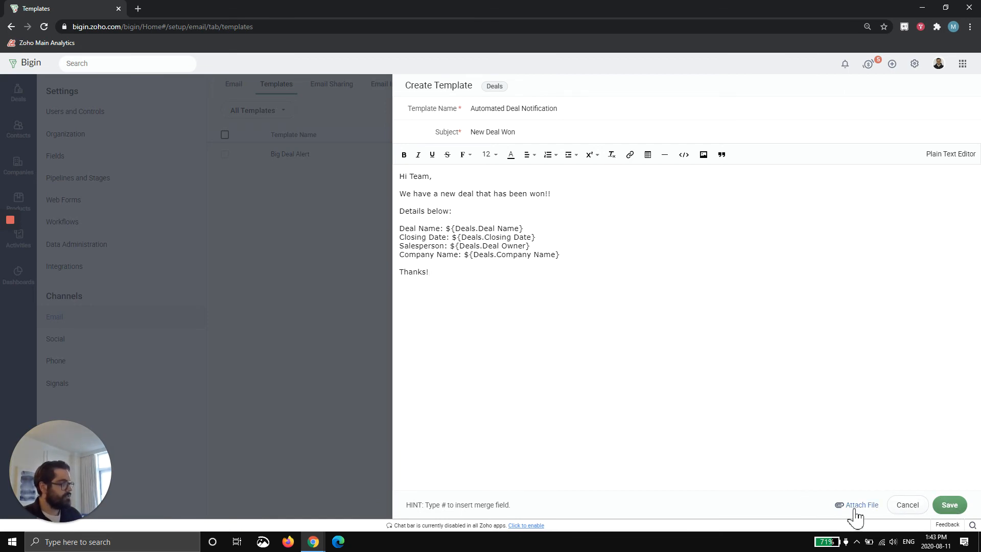
mouse_move(703, 154)
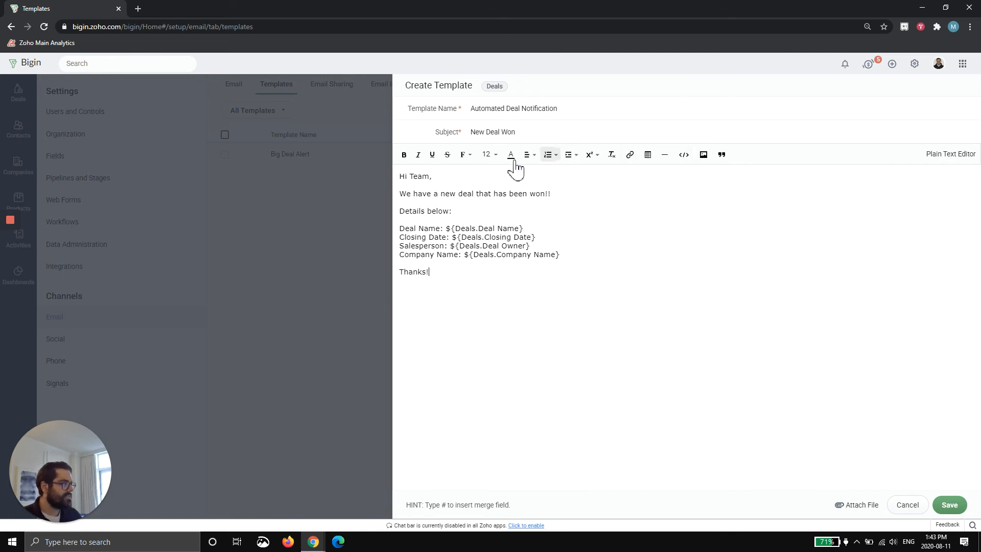
mouse_move(720, 260)
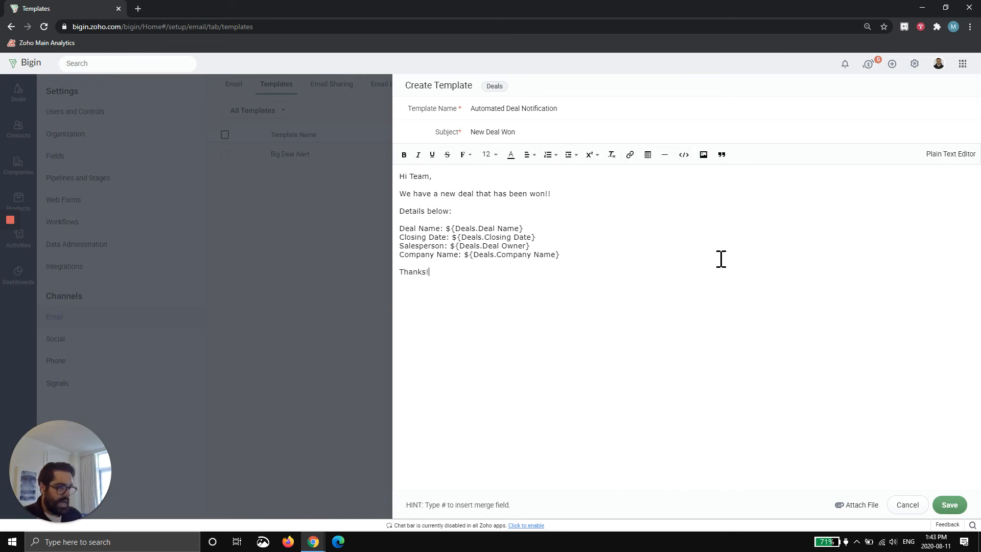
click(948, 504)
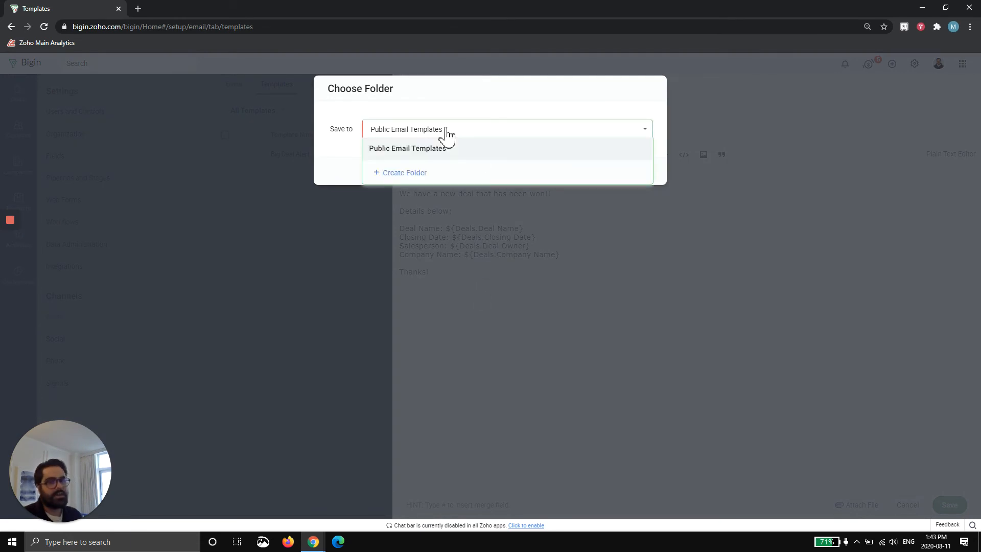
Step: Create a 'Deal Templates' folder shared with All Users and save the template into it
click(407, 148)
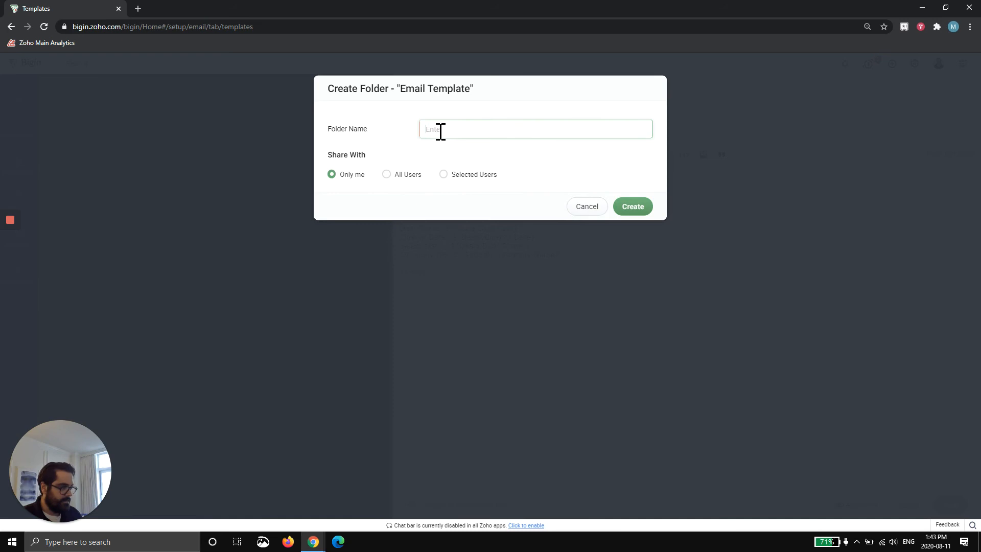
text(Deal Templat)
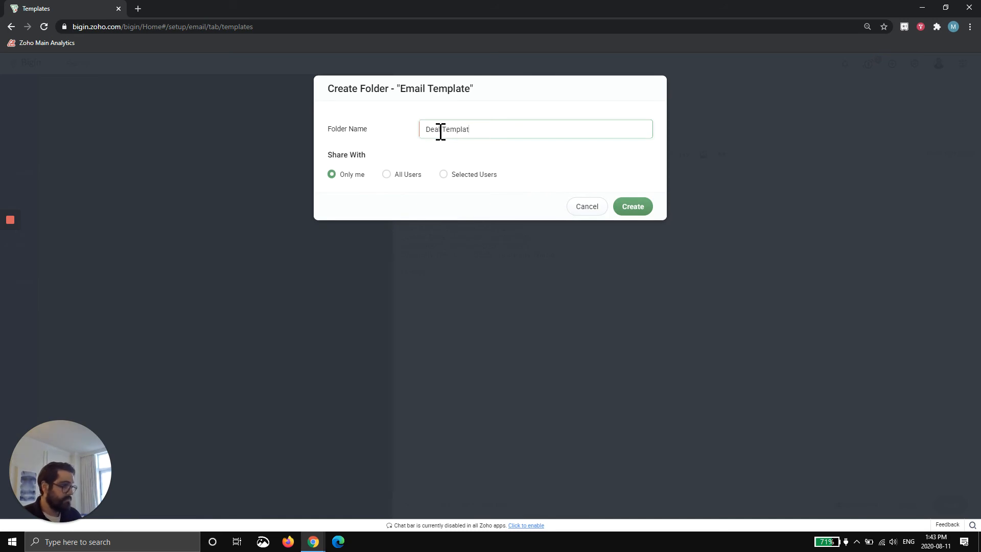
text(es)
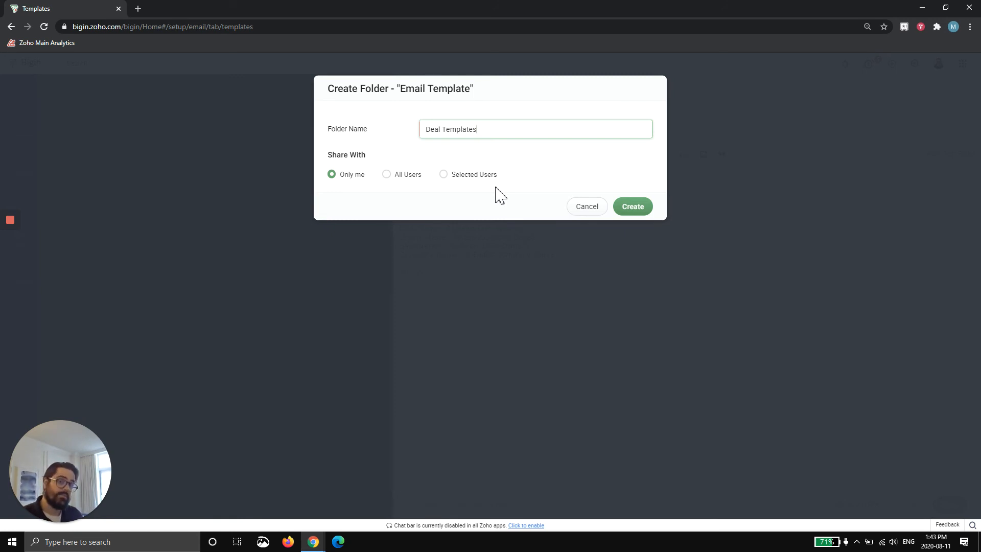
click(386, 174)
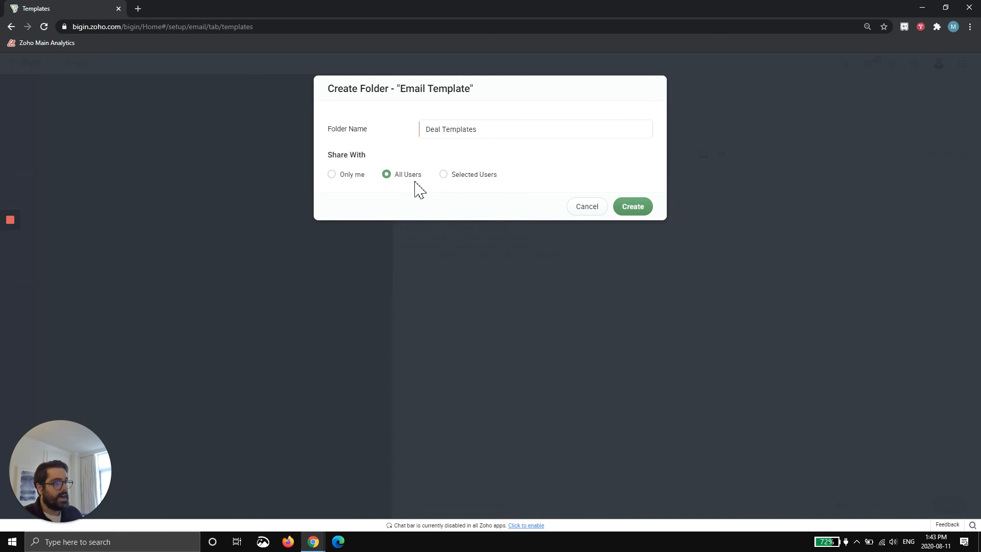
click(631, 206)
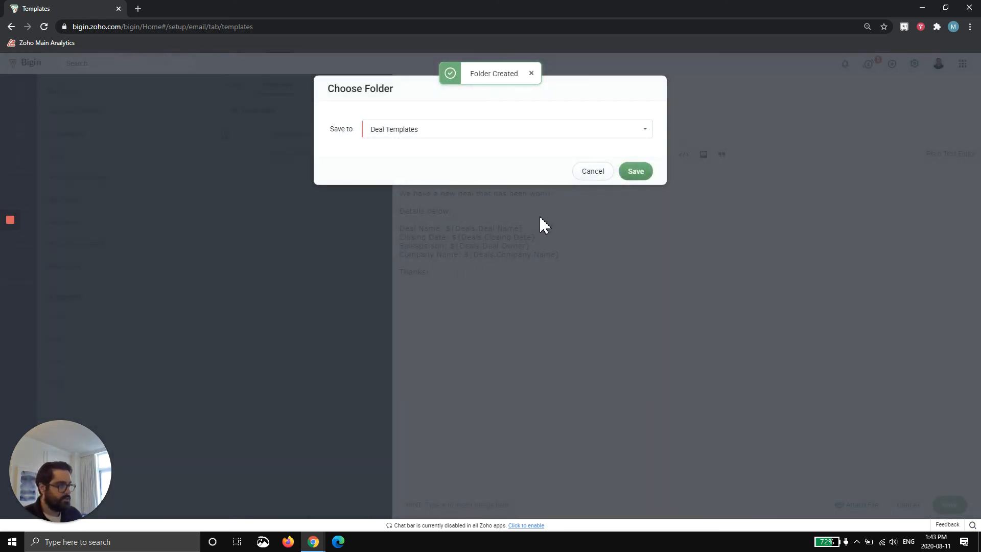
click(635, 171)
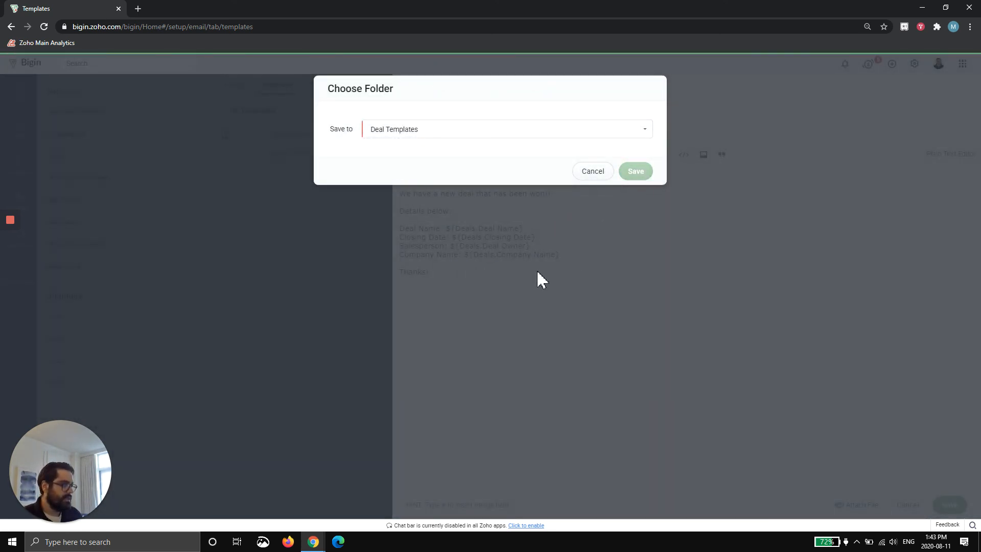
click(635, 170)
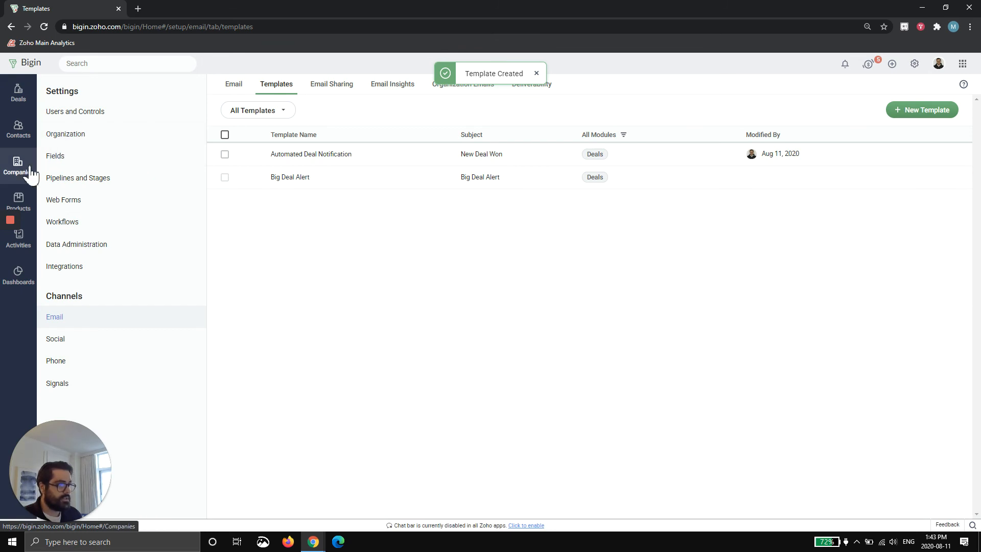
click(18, 166)
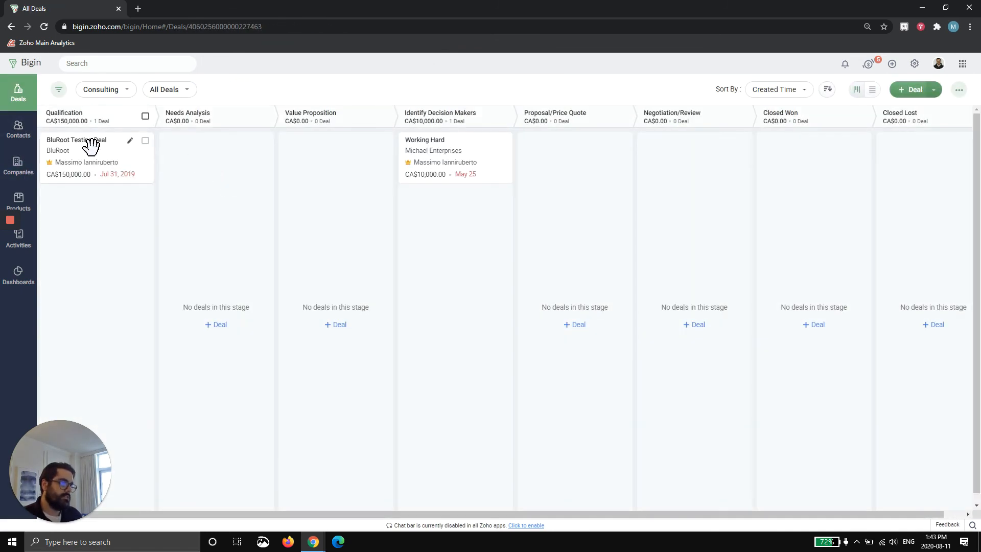
click(76, 140)
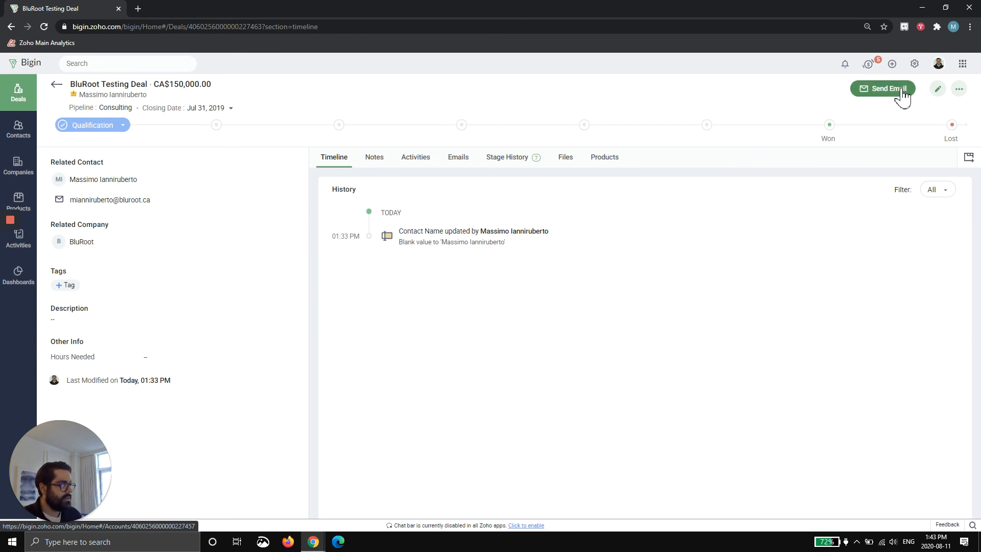
click(882, 88)
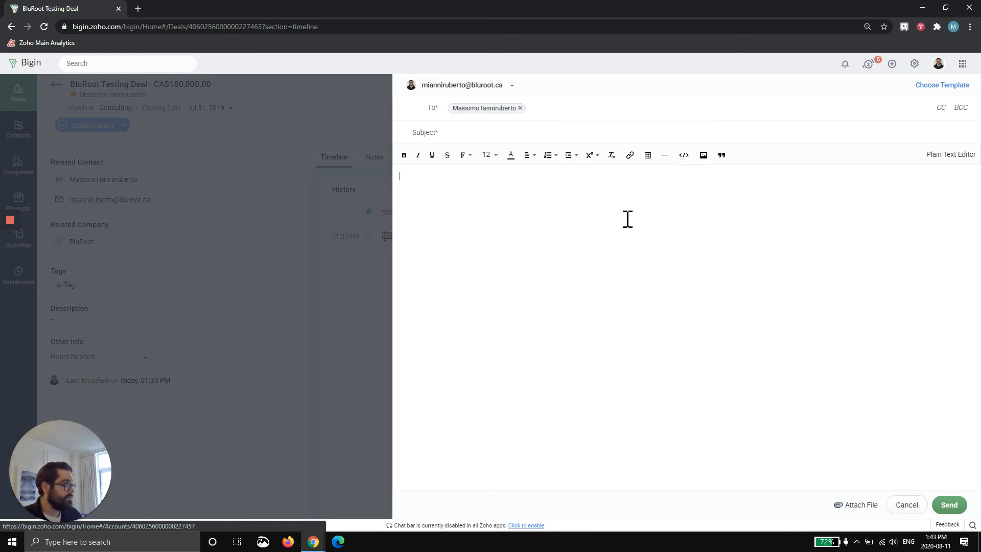
Step: Apply the Automated Deal Notification template, filling BluRoot Testing Deal details and subject 'New Deal Won'
click(941, 85)
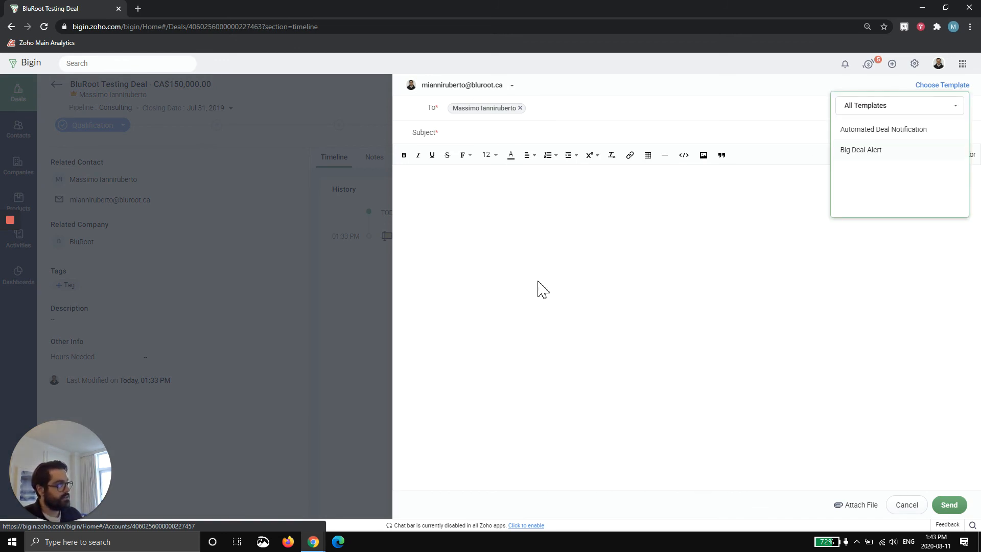
click(884, 129)
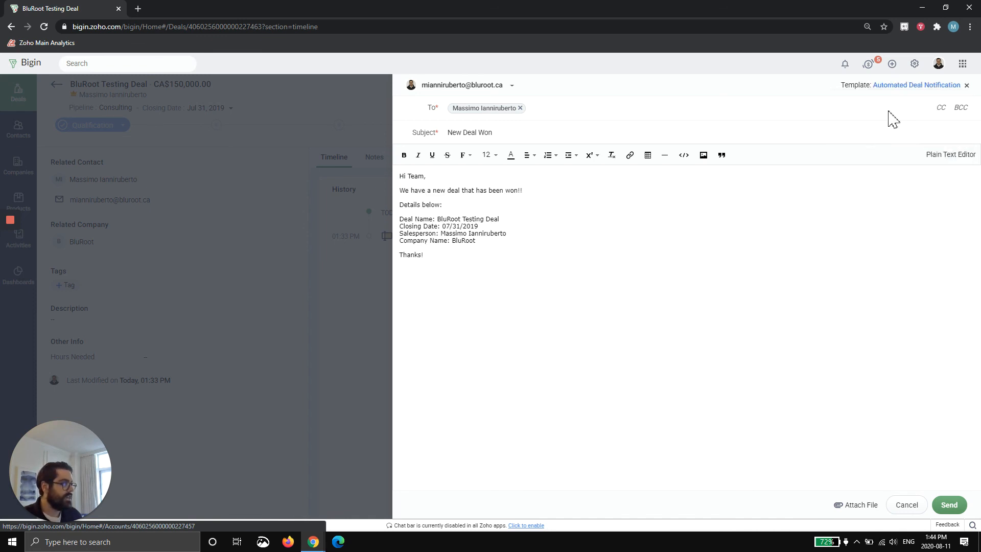
double_click(490, 219)
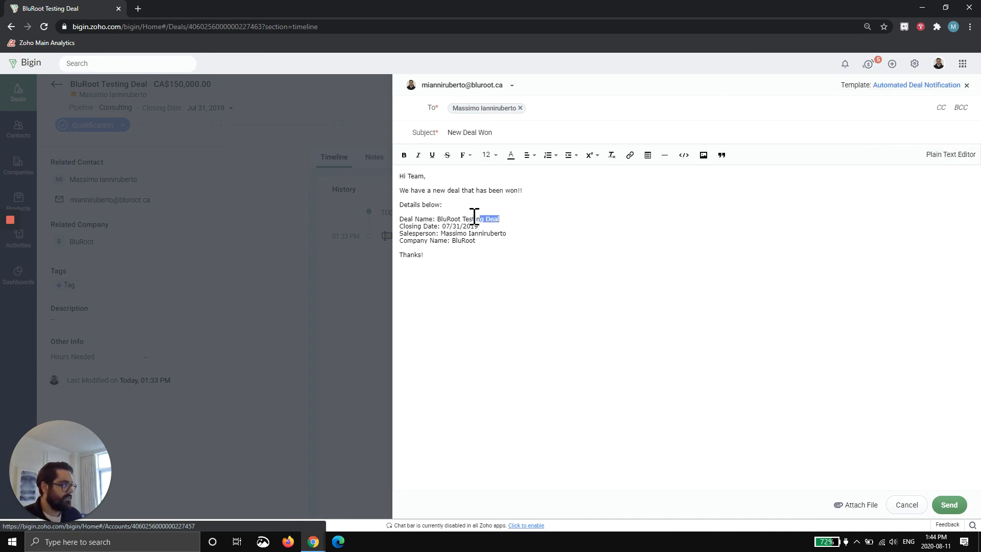